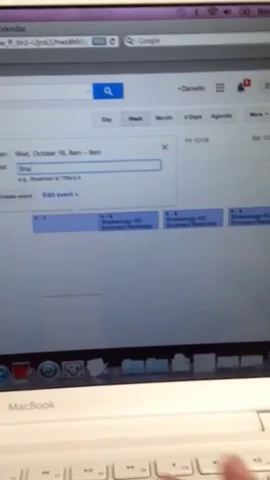
# Title the new event 'Shakeology'.
pyautogui.write('Shakeology')
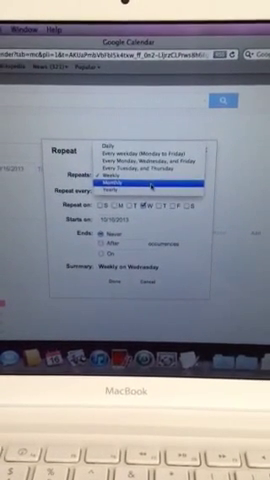
# Set the Shakeology event's recurrence to Monthly.
pyautogui.click(130, 178)
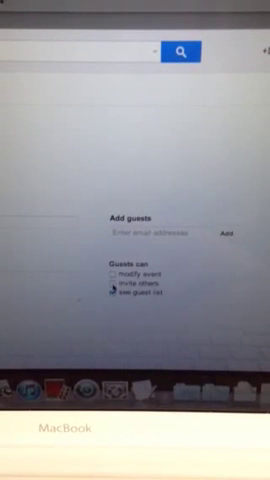
# Uncheck 'see guest list' so guests cannot view other invitees.
pyautogui.click(110, 296)
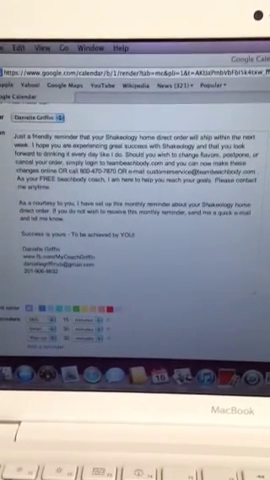
# Review the pasted Shakeology HD shipment reminder message in the Description box.
pyautogui.scroll(-3)
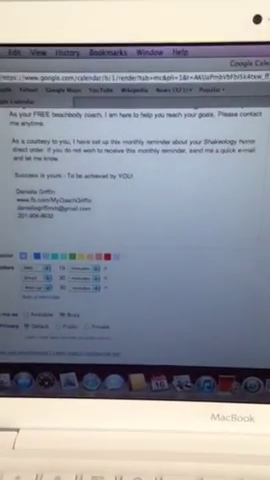